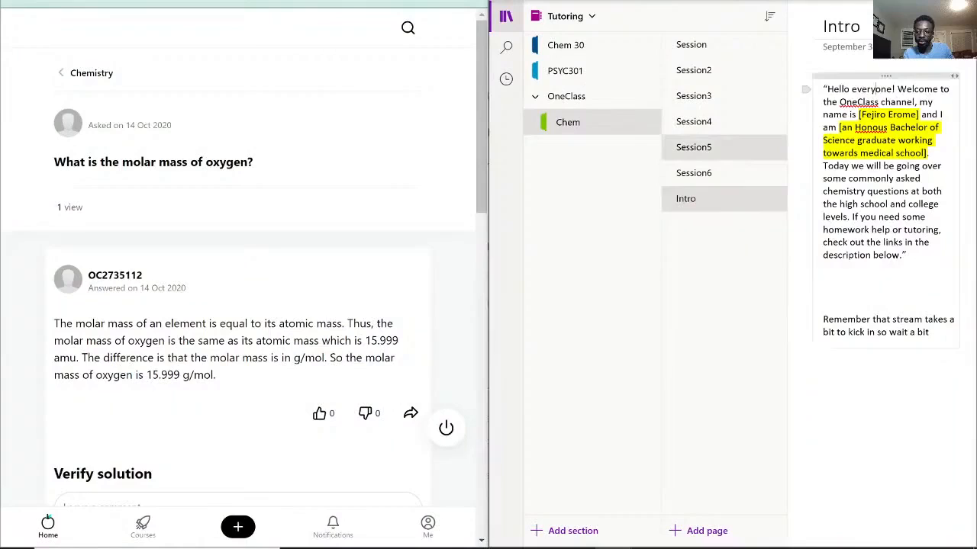
Open the Session6 page in the Chem section and collapse the navigation pane
{"action": "left_click", "coordinate": [692, 173]}
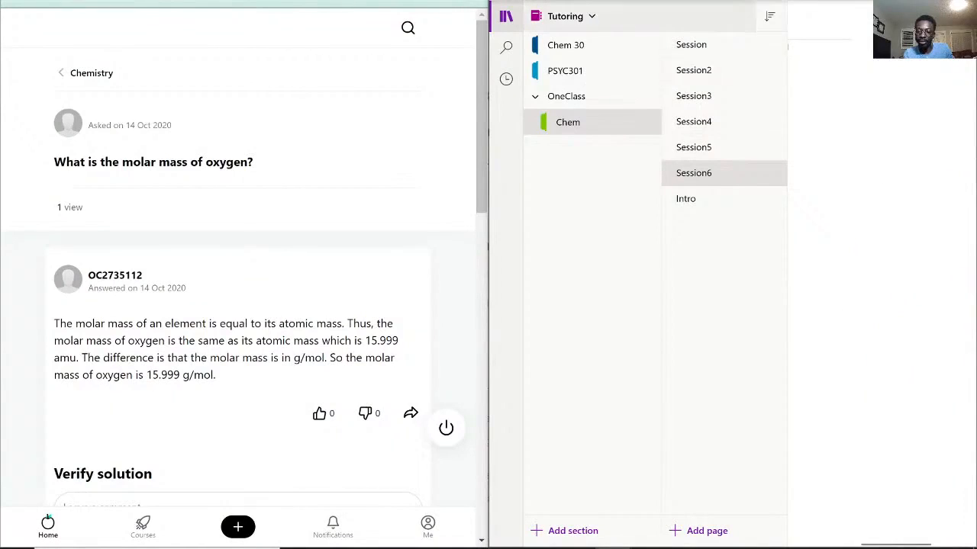
{"action": "left_click", "coordinate": [692, 173]}
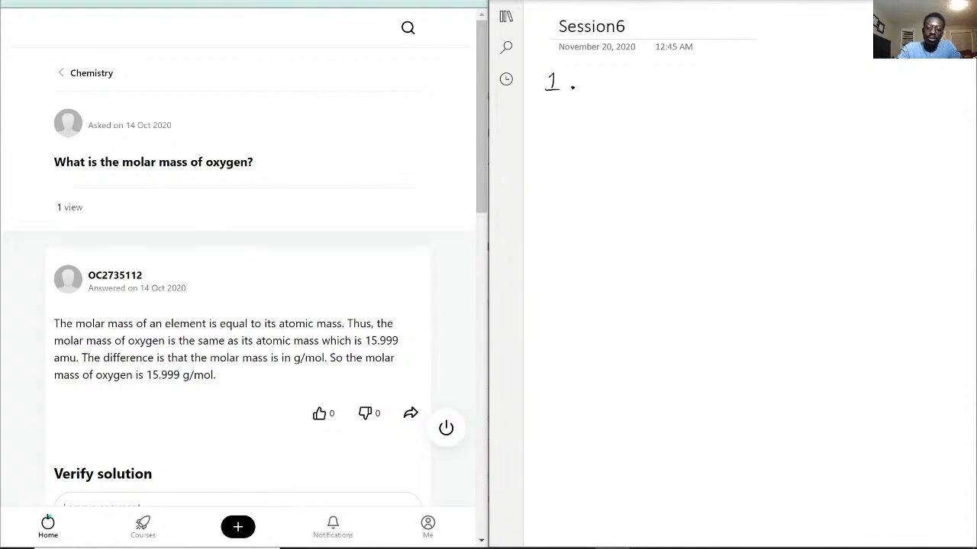
Handwrite 'Molar mass of oxygen?' after the 1. and underline the key words
{"action": "type", "text": "Molar"}
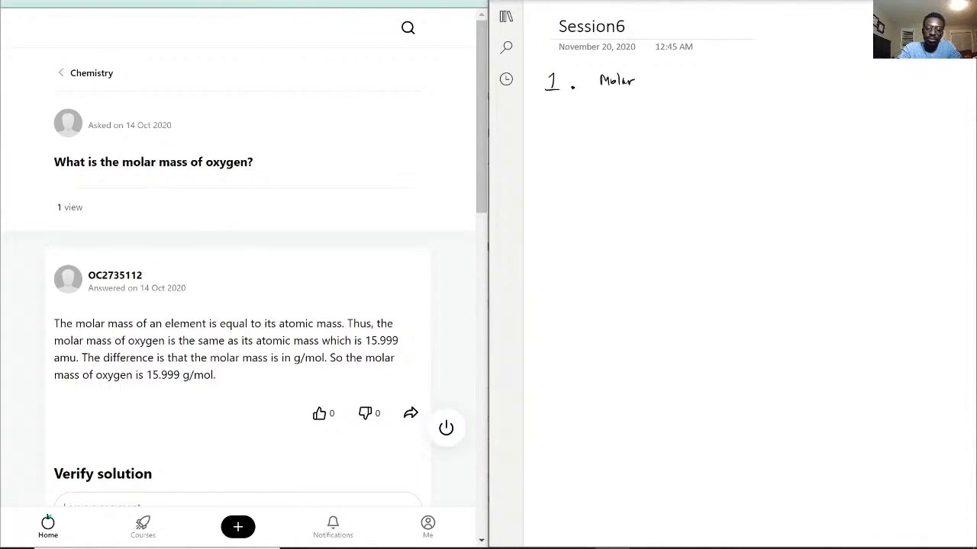
{"action": "type", "text": "mass"}
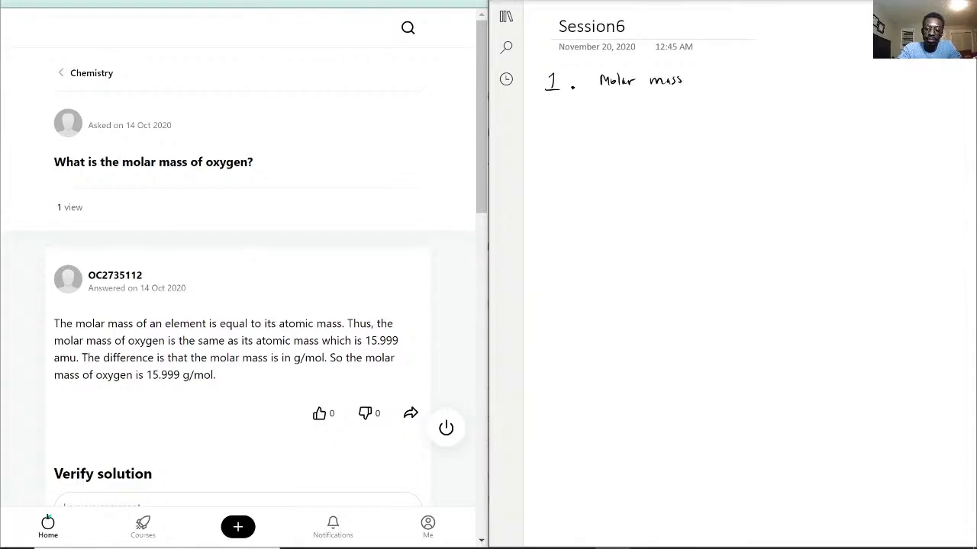
{"action": "type", "text": "of oxygen?"}
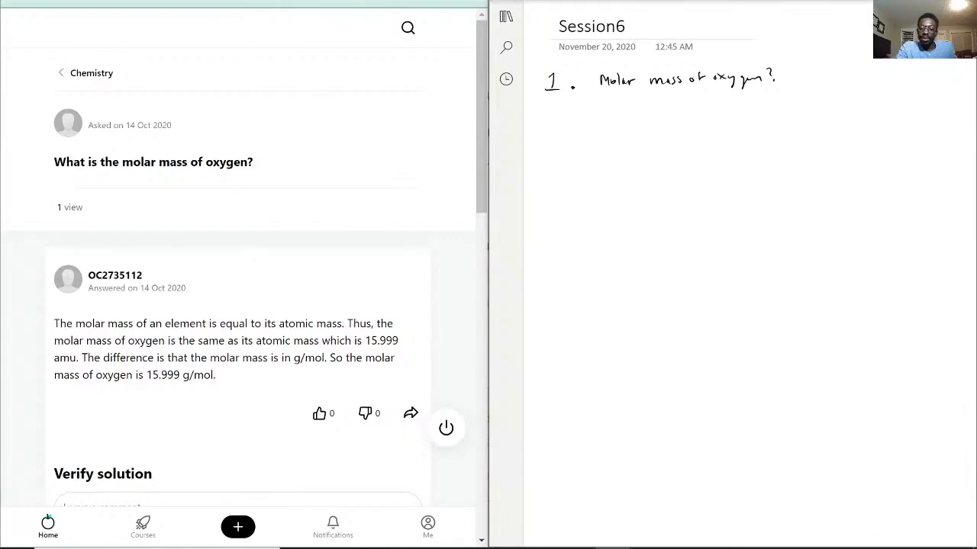
{"action": "left_click_drag", "start_coordinate": [603, 93], "coordinate": [669, 93]}
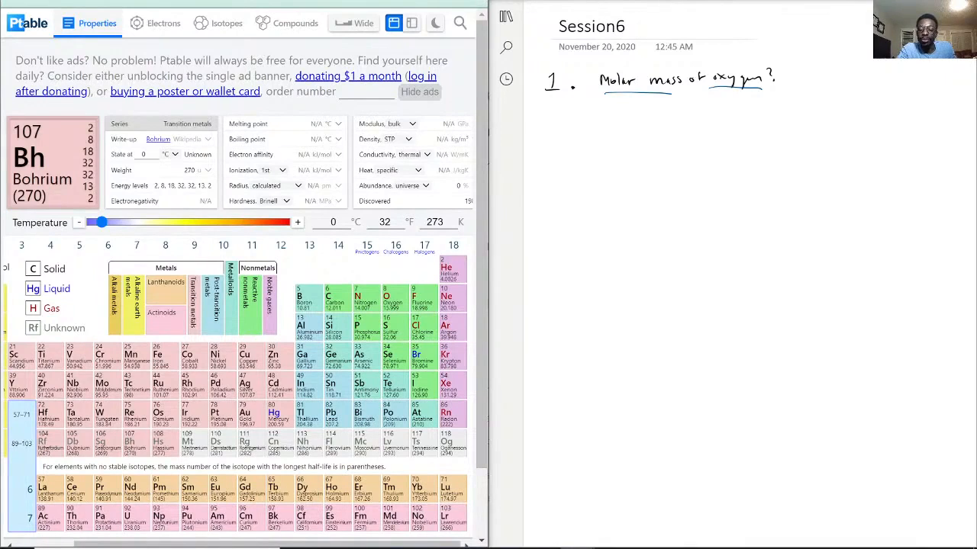
Write 'Amu of the element — typically' in blue pen and underline the phrase
{"action": "type", "text": "An"}
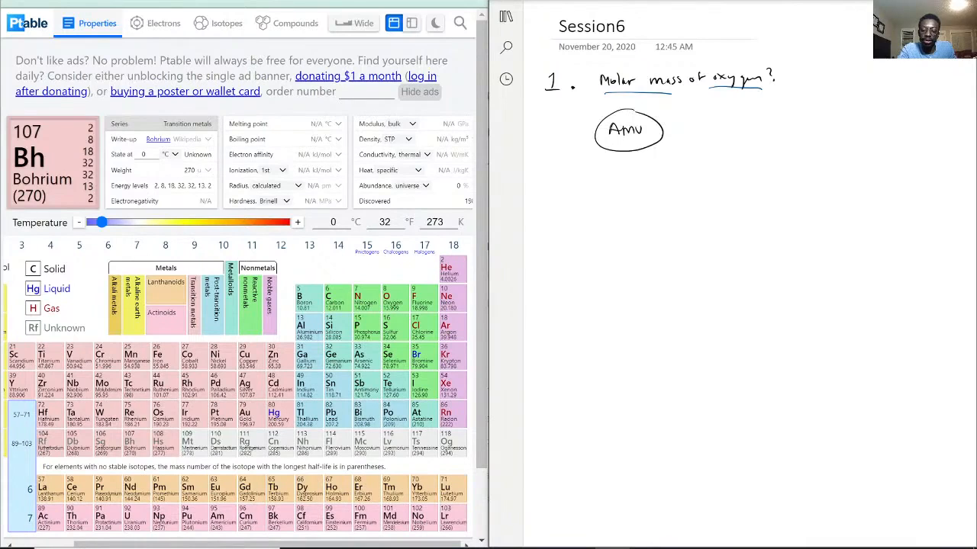
{"action": "left_click", "coordinate": [626, 128]}
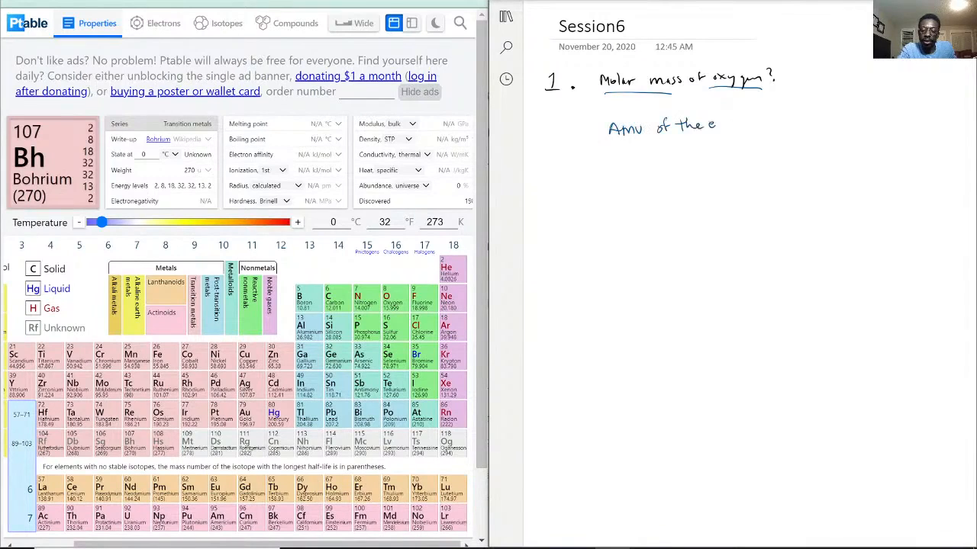
{"action": "type", "text": "element"}
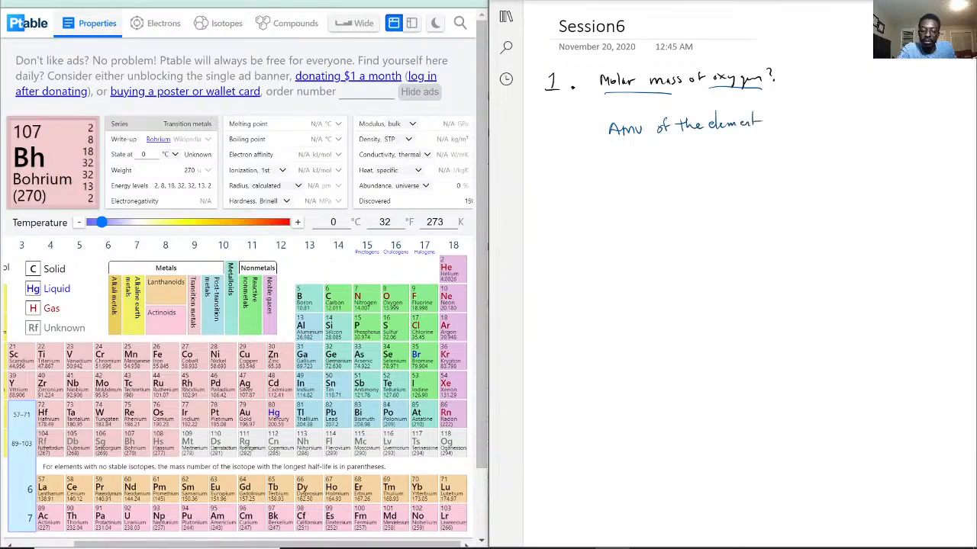
{"action": "left_click_drag", "start_coordinate": [603, 141], "coordinate": [784, 140]}
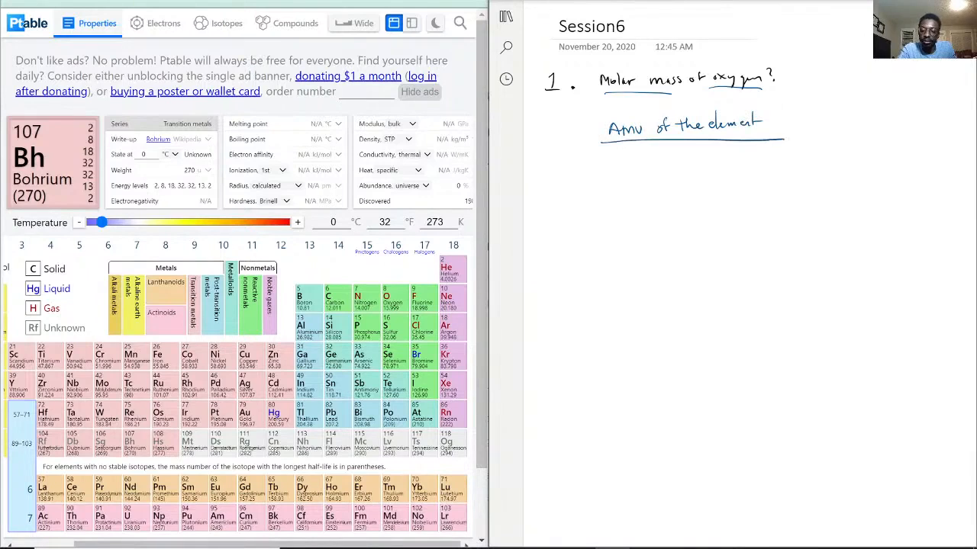
{"action": "type", "text": "typically"}
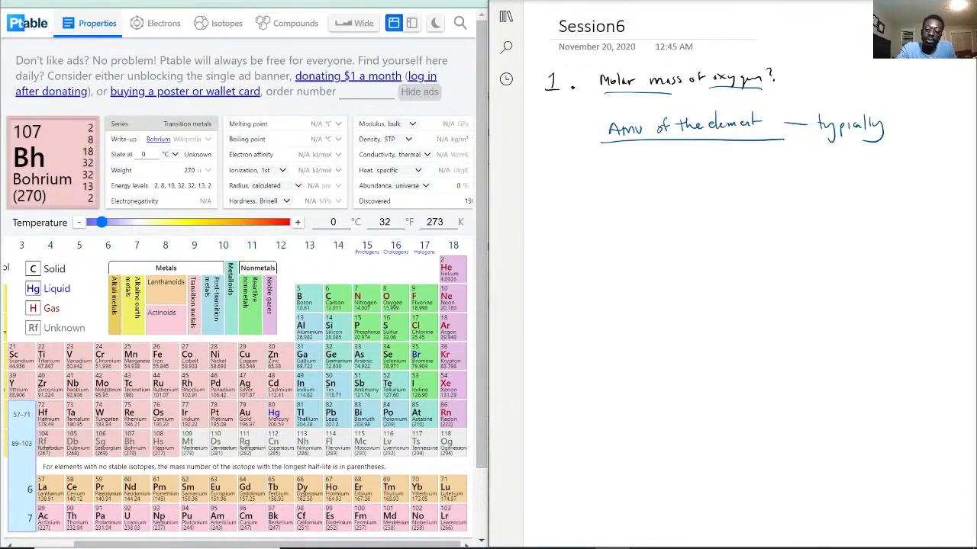
Write a red O2 below the note and draw a box around it
{"action": "left_click_drag", "start_coordinate": [620, 189], "coordinate": [631, 190]}
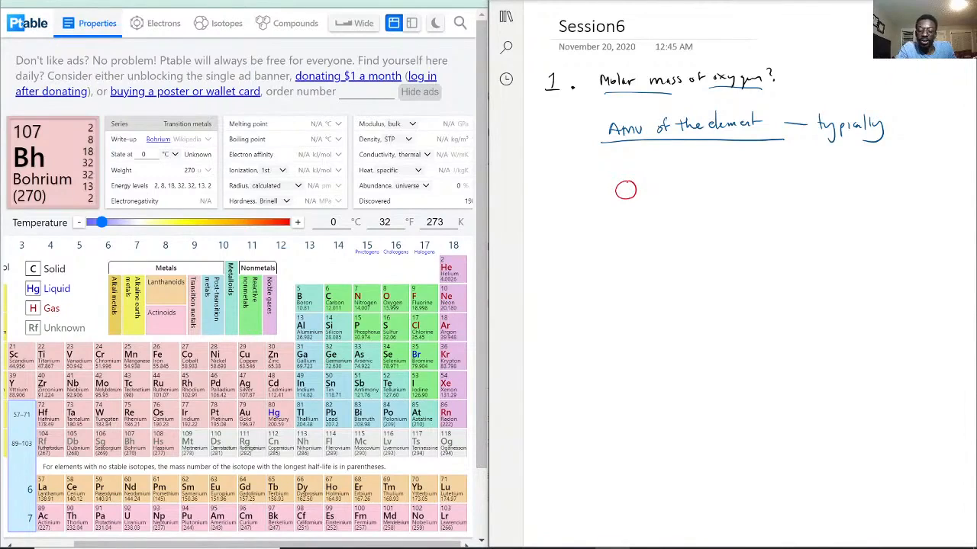
{"action": "type", "text": "2"}
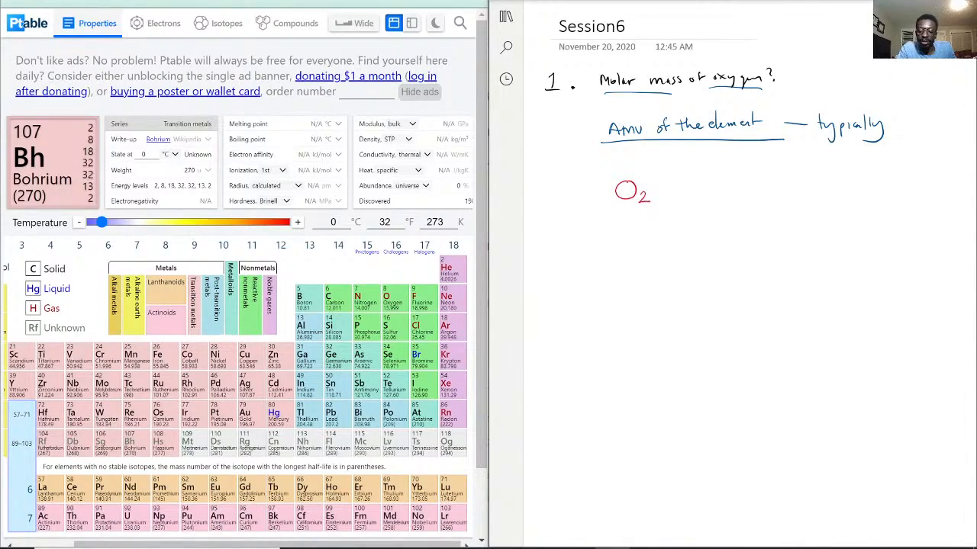
{"action": "left_click_drag", "start_coordinate": [663, 161], "coordinate": [608, 206]}
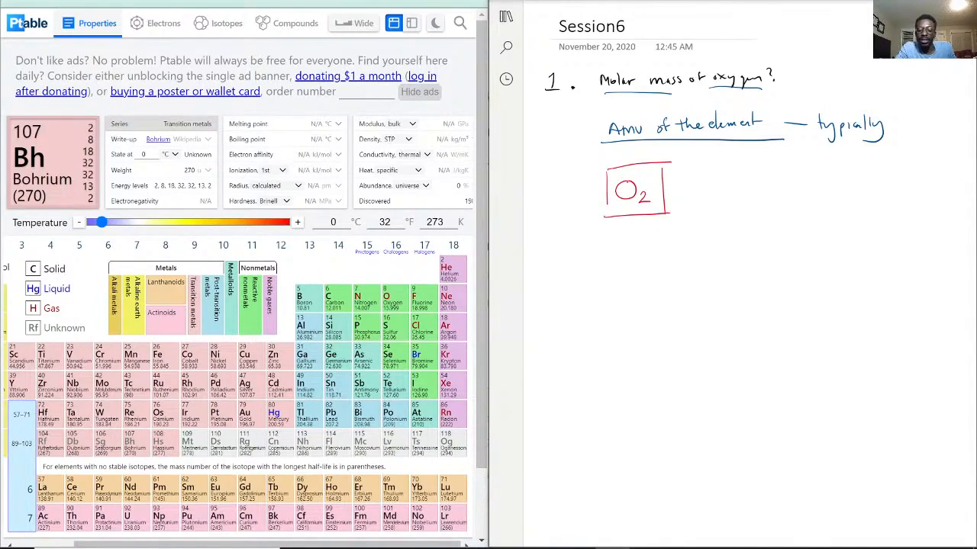
Show oxygen's details (15.999) in Ptable, briefly checking nitrogen, and note N2, F2
{"action": "left_click", "coordinate": [385, 301]}
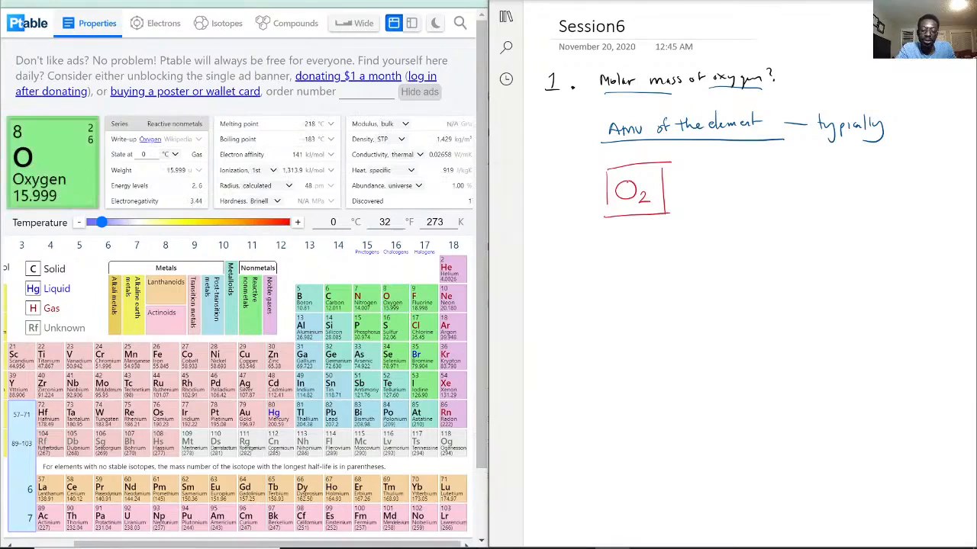
{"action": "left_click", "coordinate": [336, 302]}
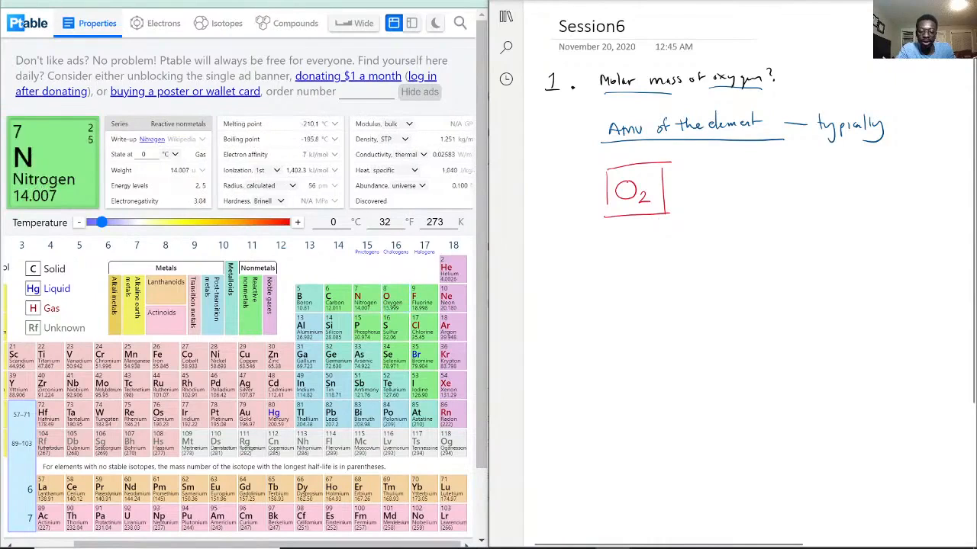
{"action": "left_click", "coordinate": [386, 302]}
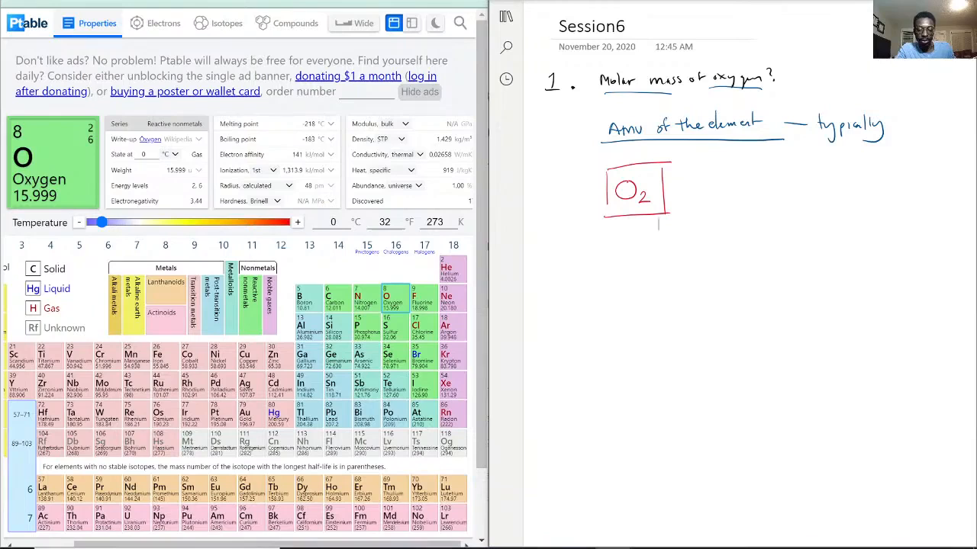
{"action": "type", "text": "N2"}
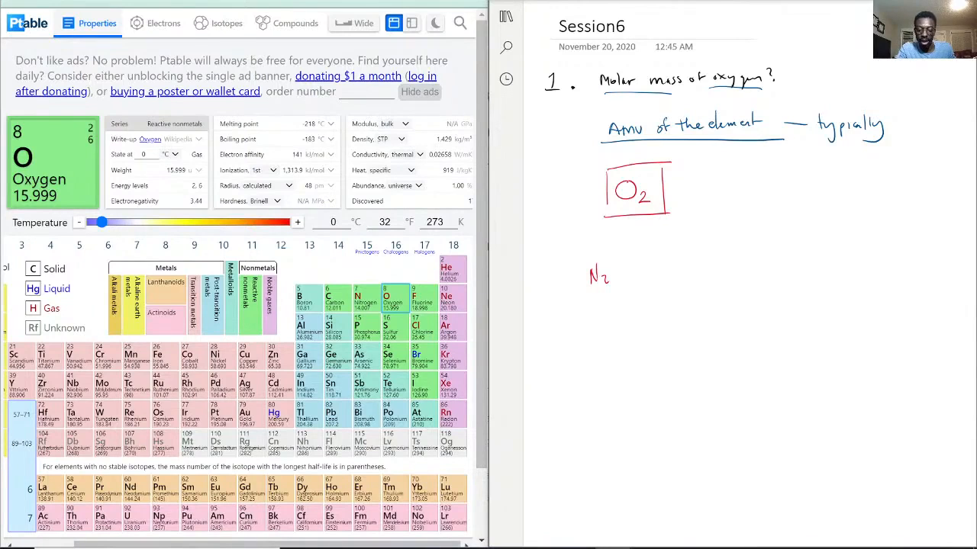
{"action": "type", "text": "F2"}
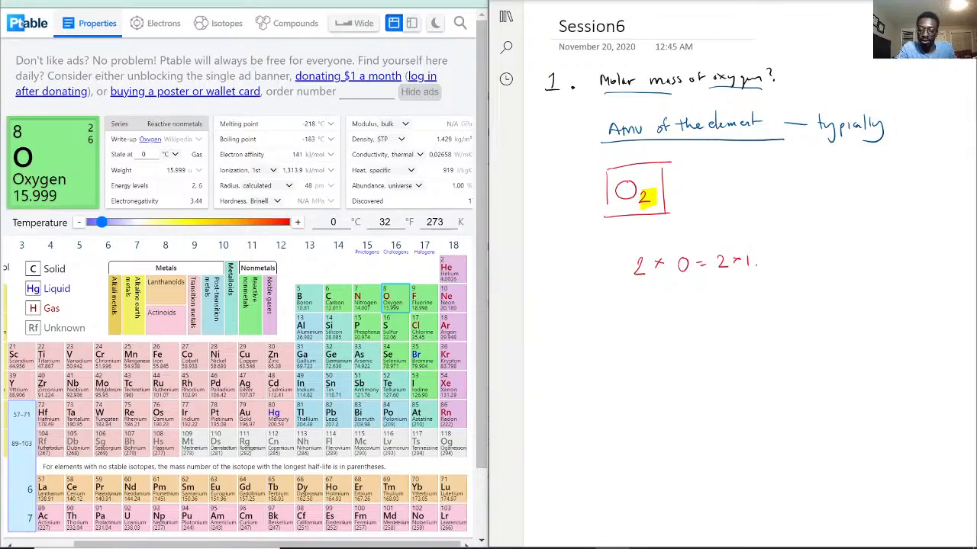
Write 2 × O = 2×15.999 and the boxed result 31.998 g/mol in red pen
{"action": "type", "text": "15.9"}
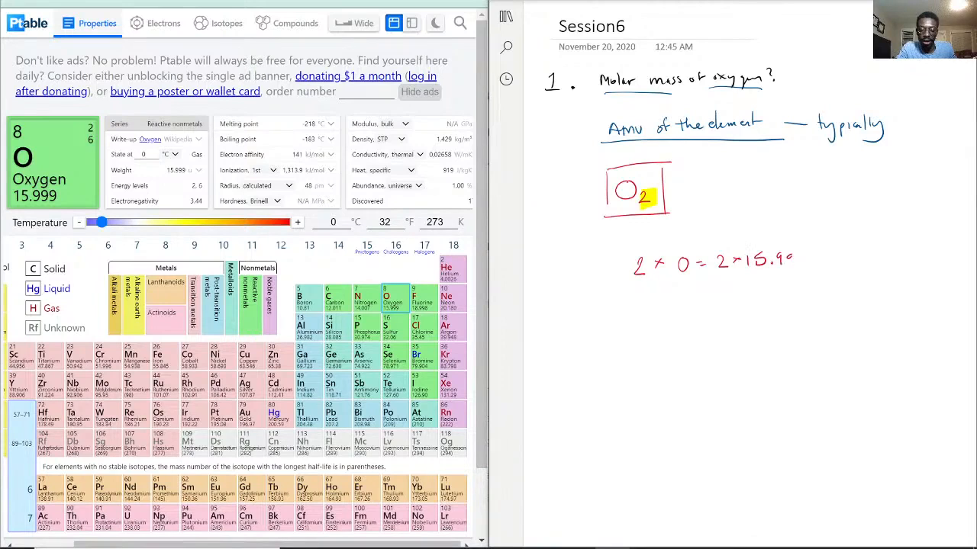
{"action": "type", "text": "999"}
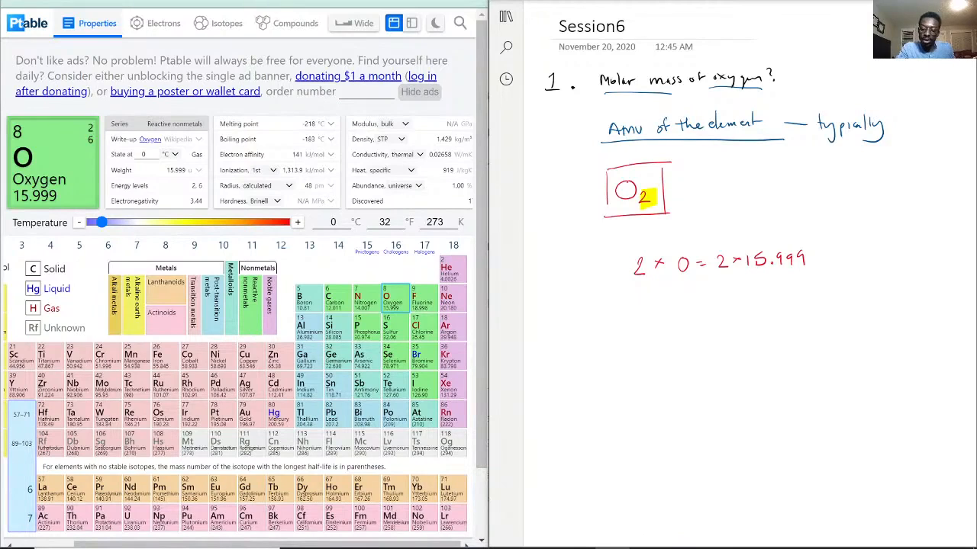
{"action": "type", "text": "31."}
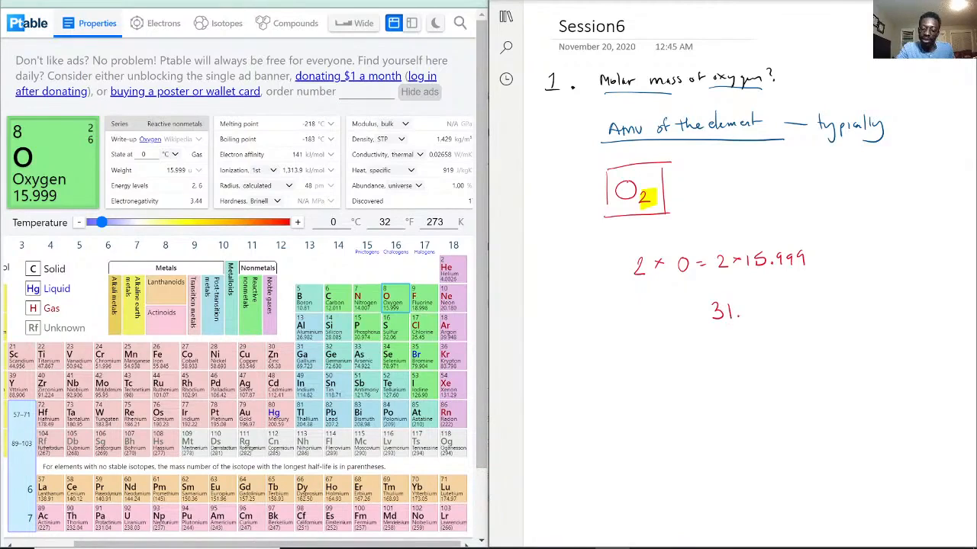
{"action": "type", "text": ".998"}
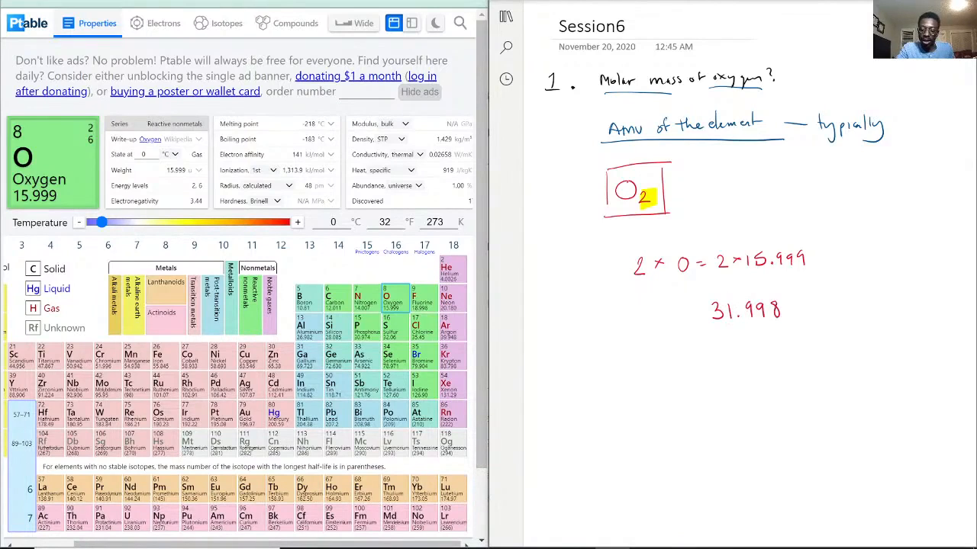
{"action": "type", "text": "g/mol"}
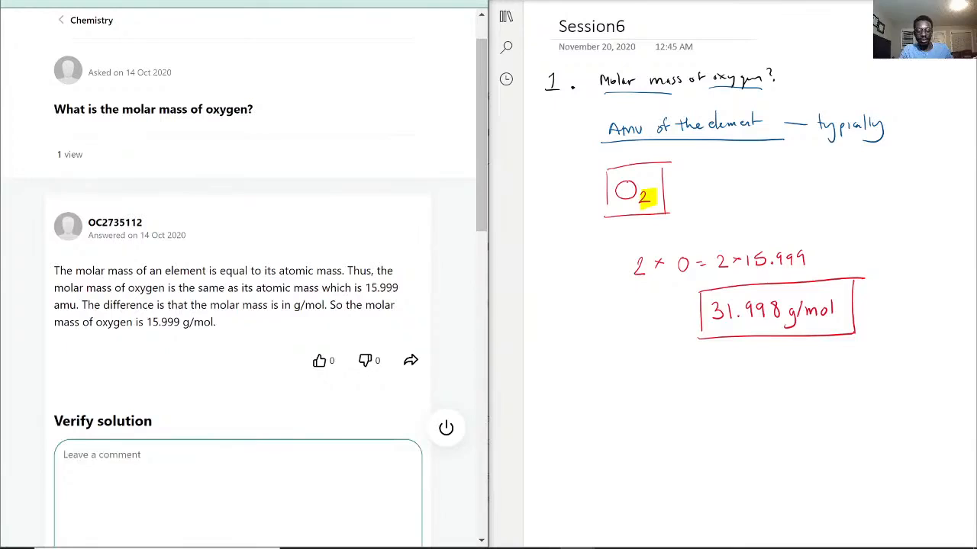
Type 'This is incorrect.' in the Verify solution comment box on OneClass
{"action": "type", "text": "This is incorre"}
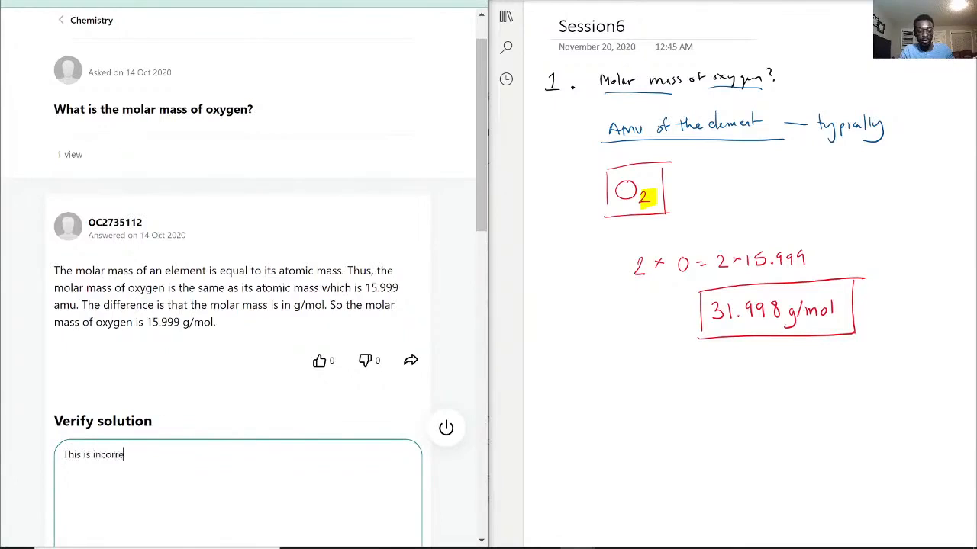
{"action": "type", "text": "ct."}
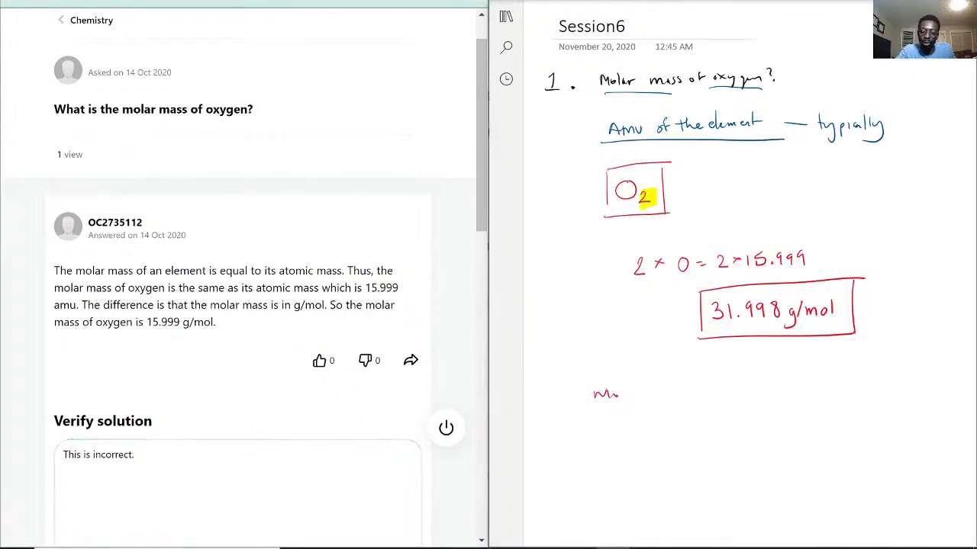
Write 'molar mass of O' under the answer with O underlined, then start the comment's next sentence
{"action": "type", "text": "Molar m"}
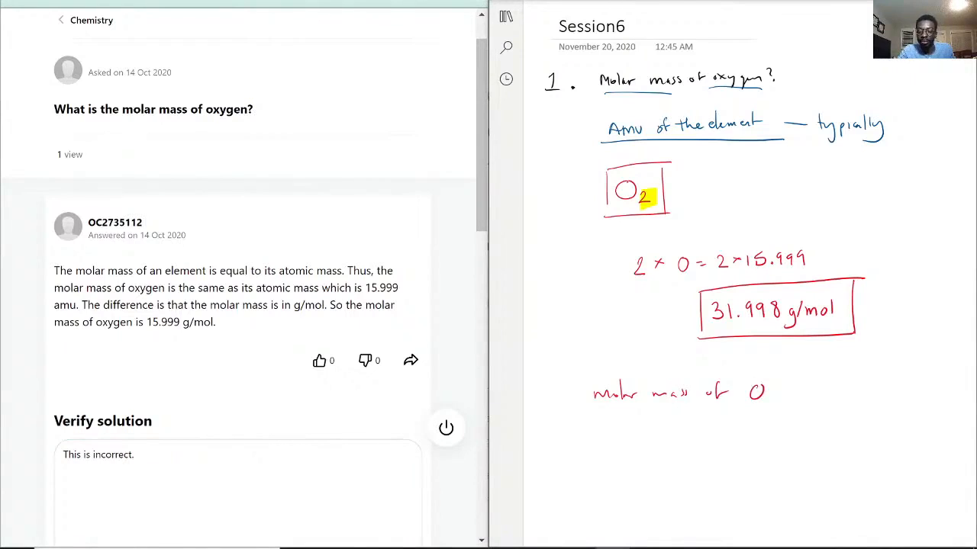
{"action": "left_click_drag", "start_coordinate": [746, 409], "coordinate": [766, 409]}
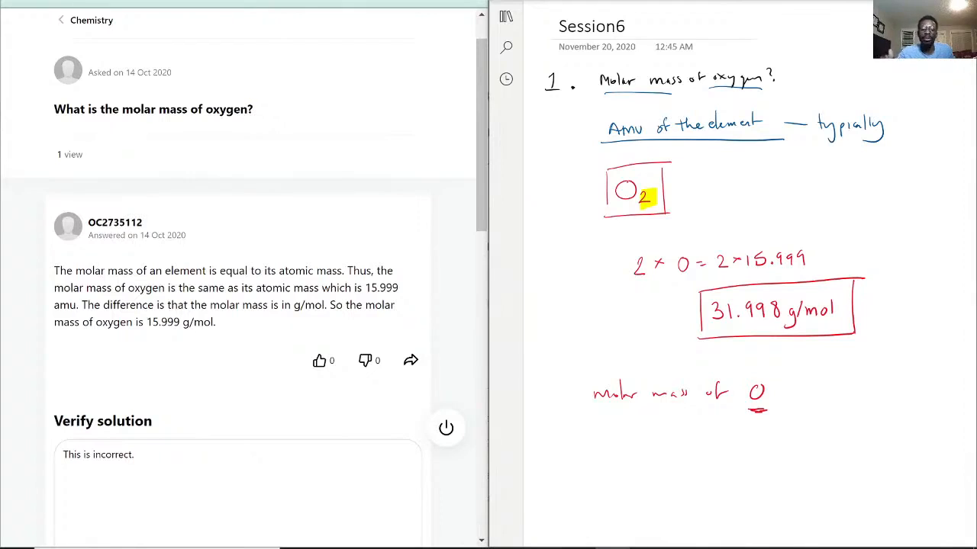
{"action": "type", "text": "TH"}
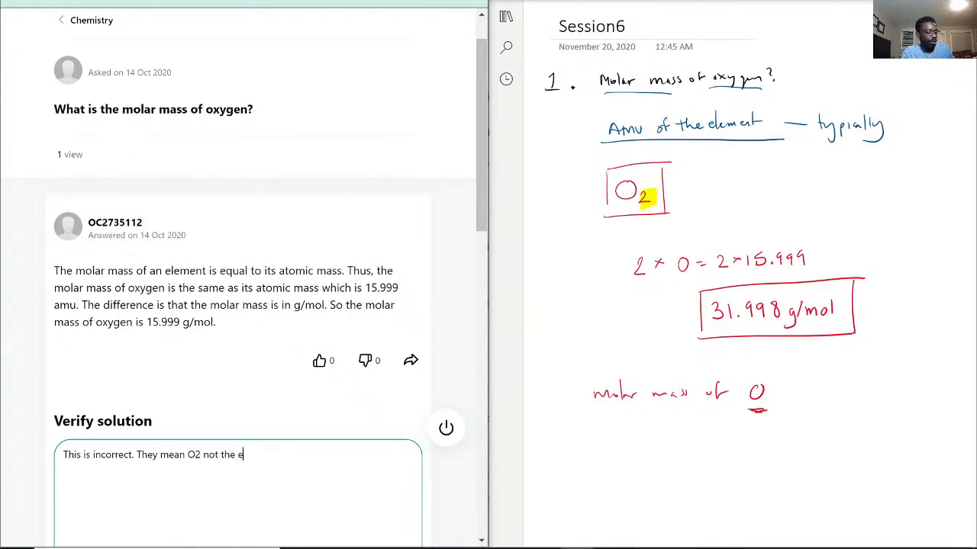
Continue the OneClass comment with 'They mean O2 not the element'
{"action": "type", "text": "melement"}
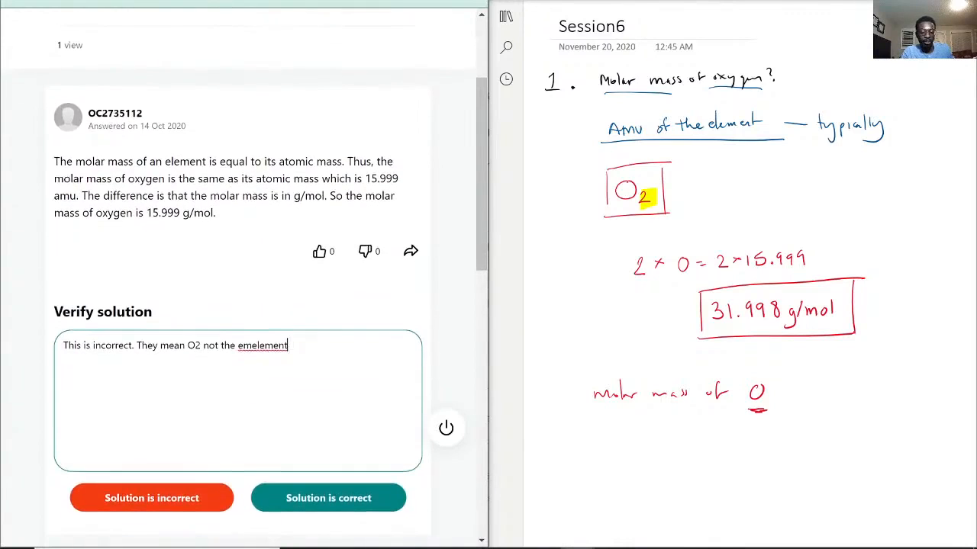